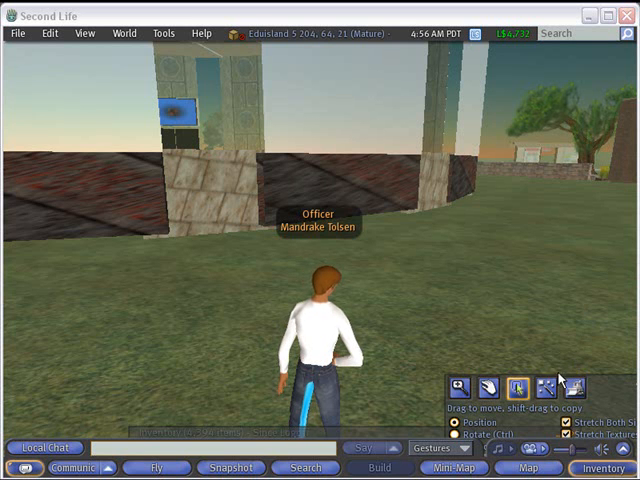
Step: Rez a cylinder prim on the ground near the avatar and expand the edit panel
click(527, 388)
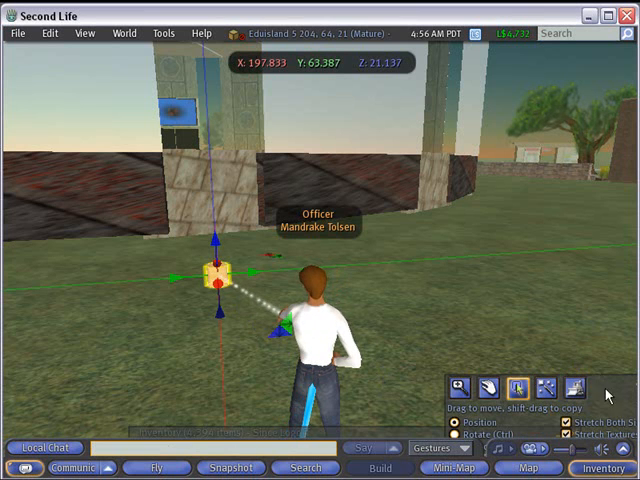
click(485, 272)
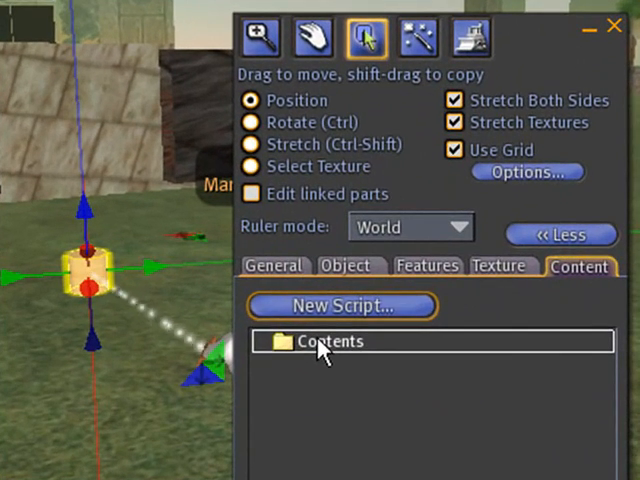
Step: Add a new script to the cylinder's Content tab and rename it 'Setband'
click(340, 305)
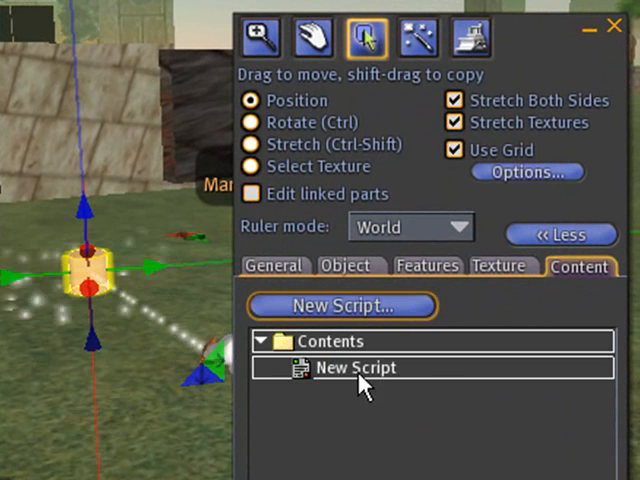
right_click(355, 368)
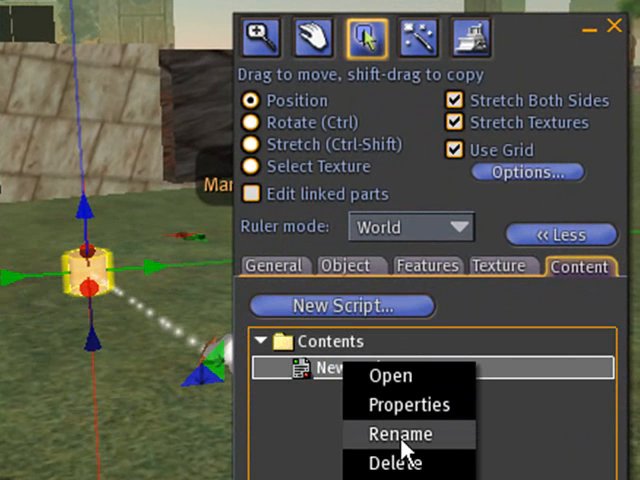
click(400, 434)
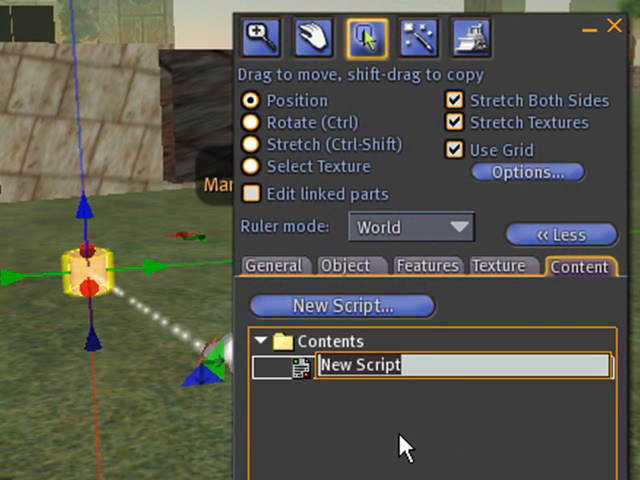
text(Setband)
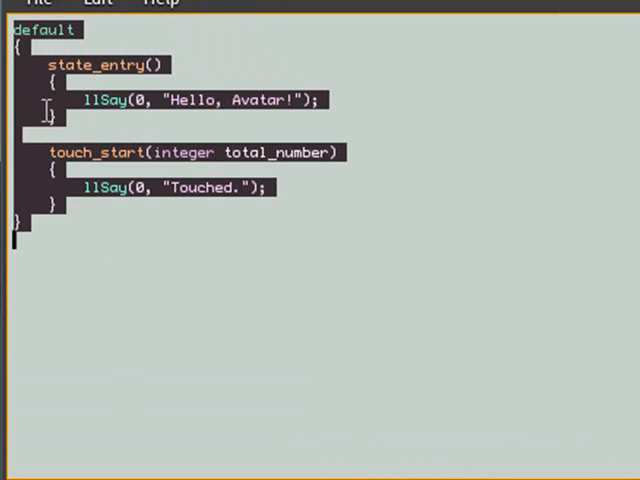
Step: Scroll down through the default Hello, Avatar code in the Setband script
scroll(down, 3)
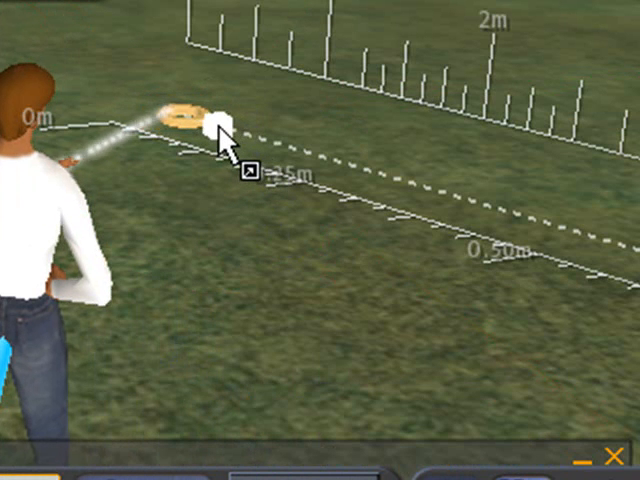
Step: Attach the selected ring to the avatar's right upper arm via More > Attach
click(424, 457)
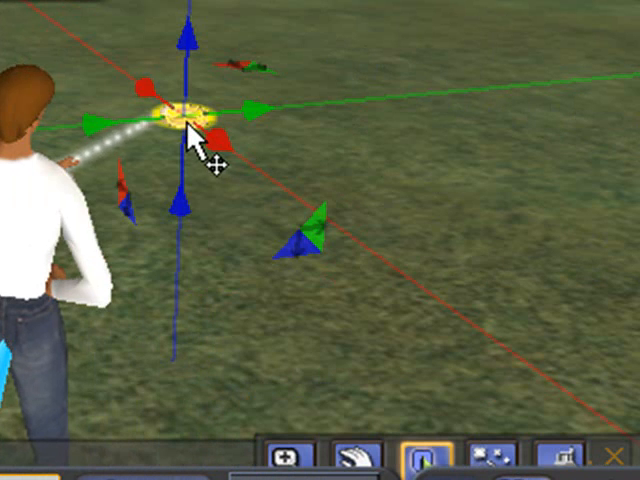
right_click(180, 120)
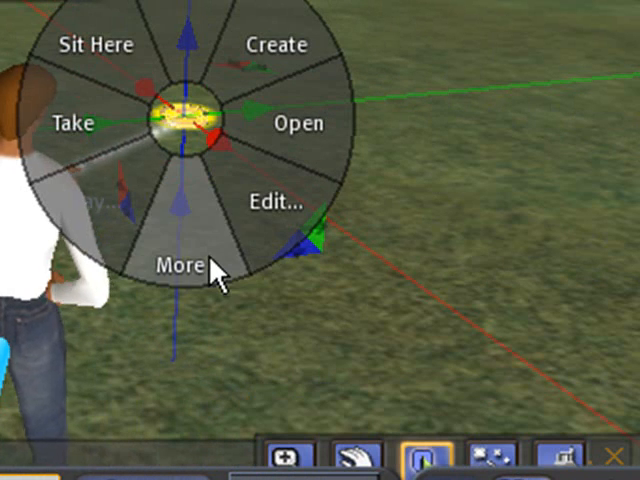
click(180, 265)
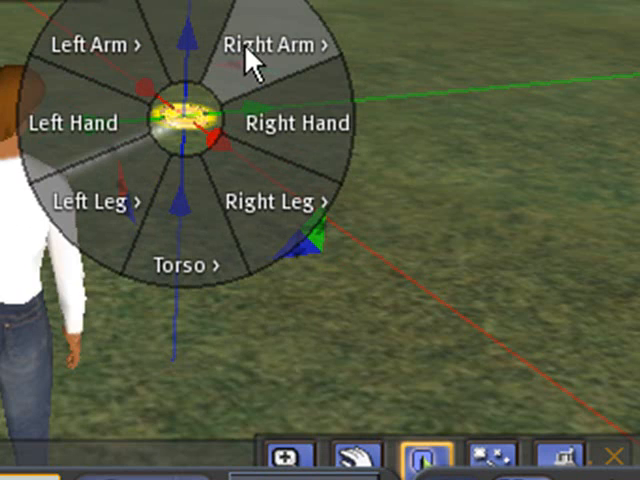
click(272, 44)
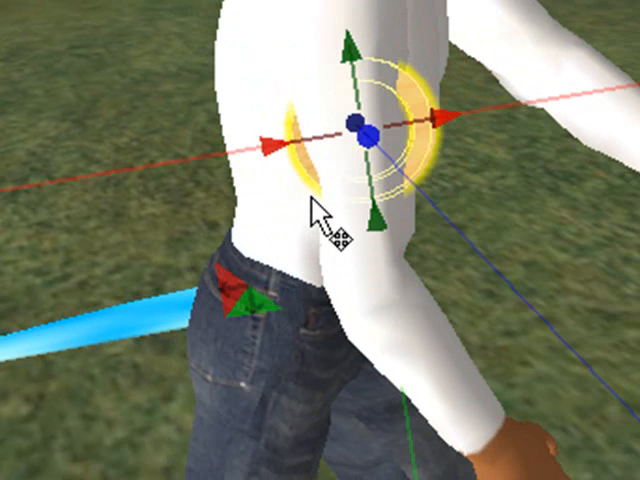
mouse_move(335, 220)
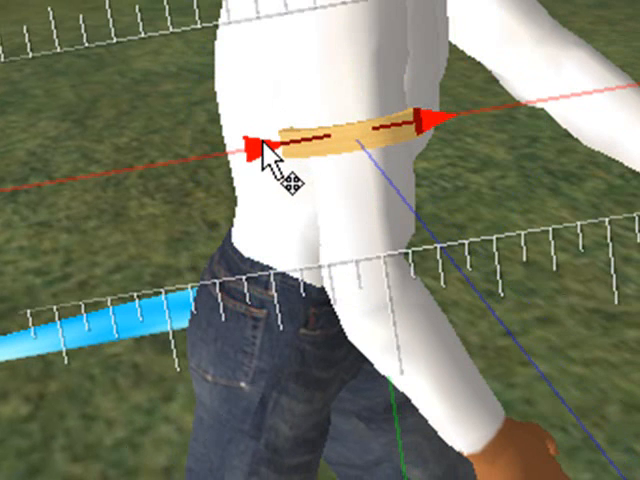
Step: Rotate and move the attached ring so it encircles the right upper arm
click(275, 160)
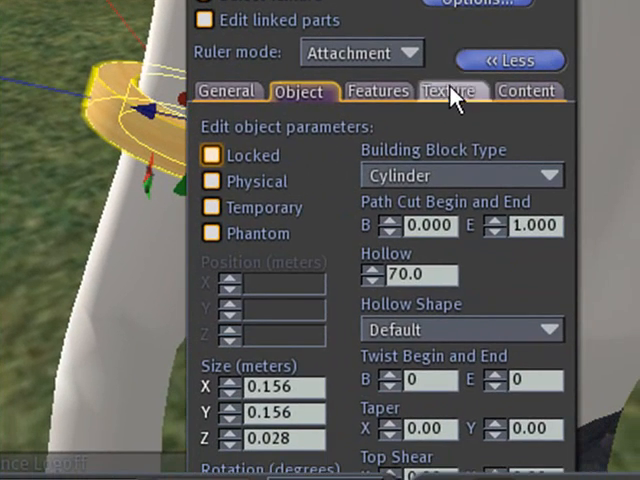
Step: Give the armband the blank texture, black colour and High shininess
click(452, 90)
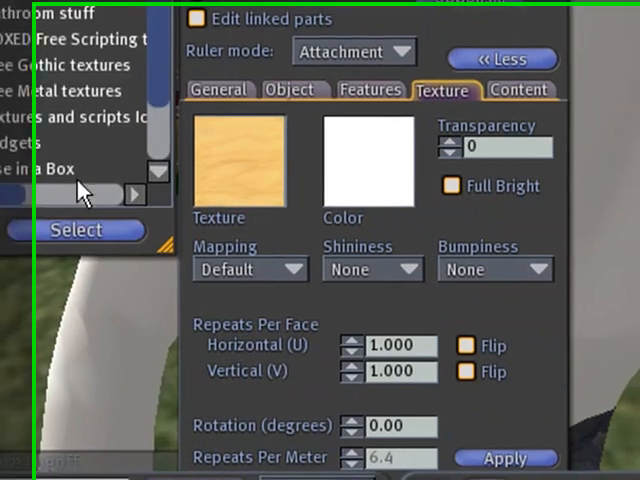
click(237, 165)
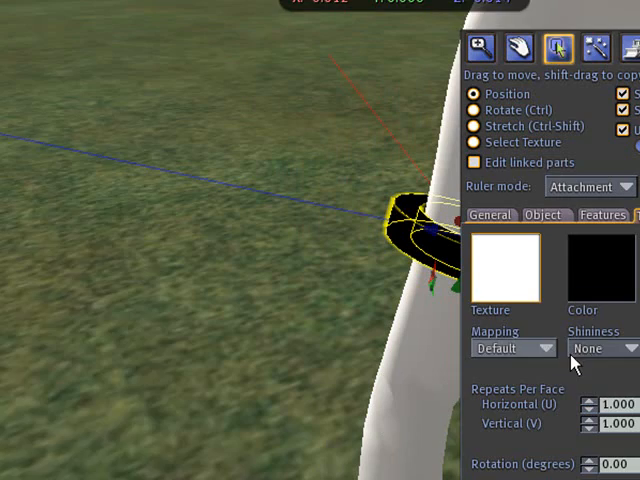
click(448, 318)
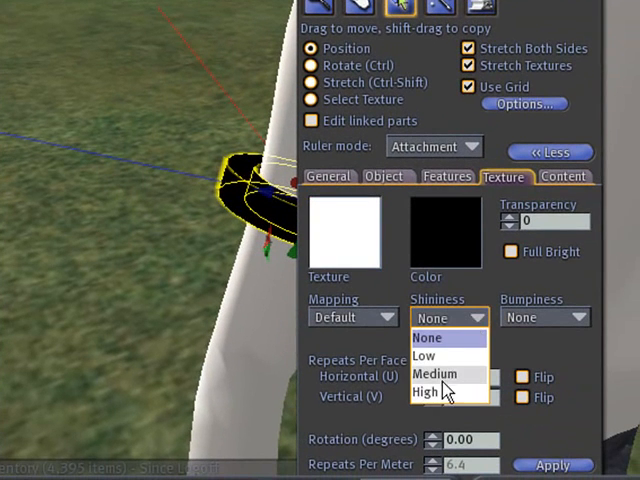
click(424, 393)
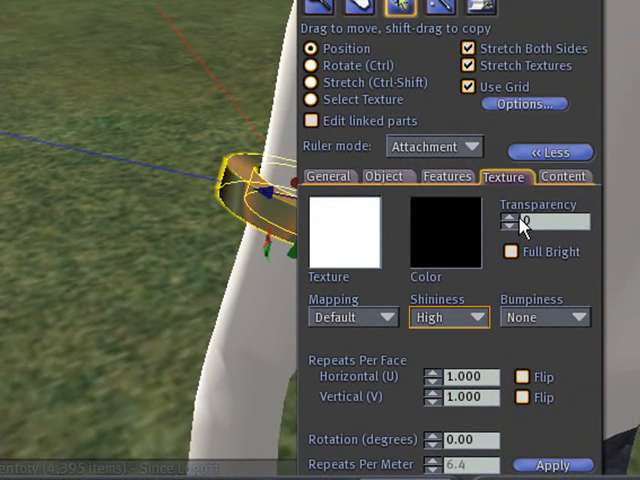
mouse_move(538, 28)
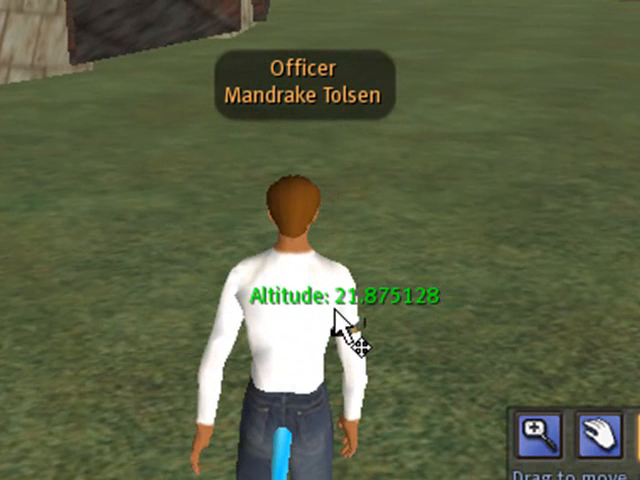
mouse_move(610, 263)
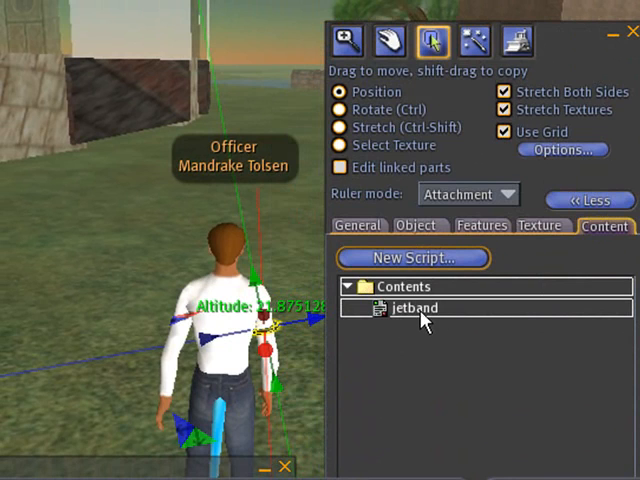
Step: Open the jetband script and scroll down to its timer() event
double_click(412, 308)
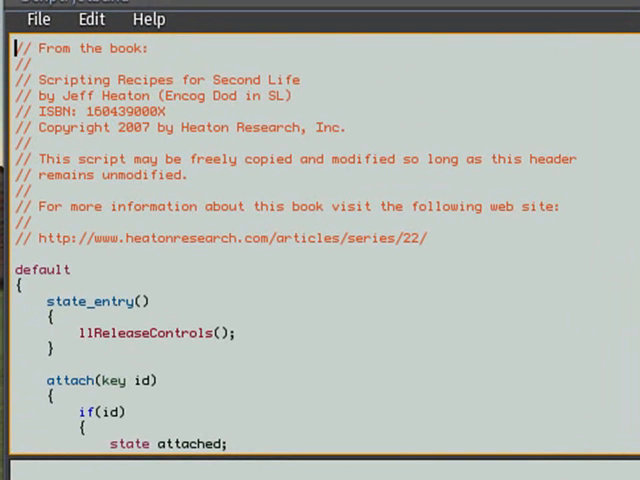
scroll(down, 3)
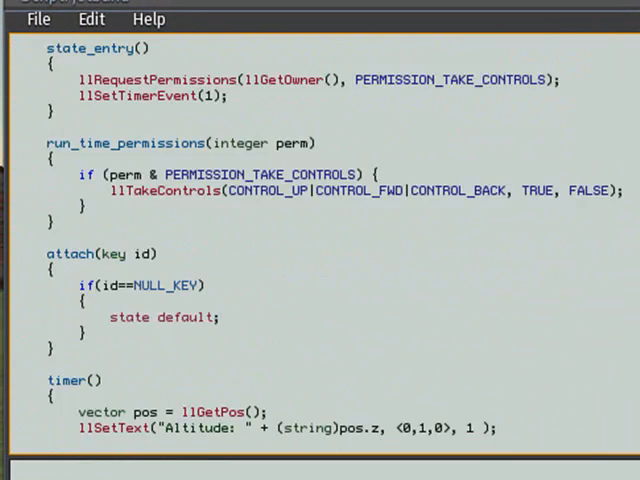
scroll(down, 3)
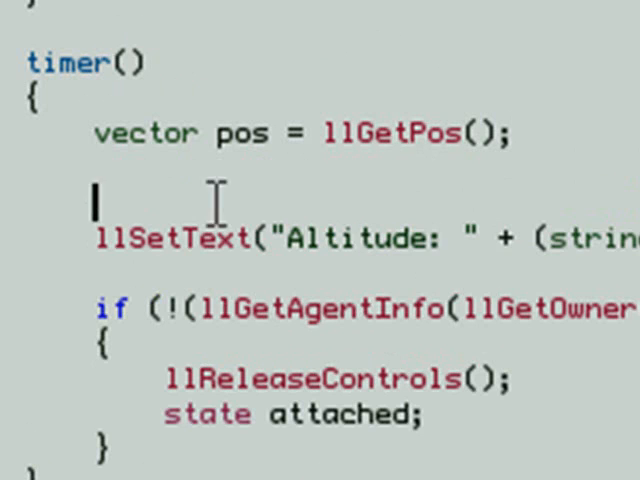
mouse_move(264, 190)
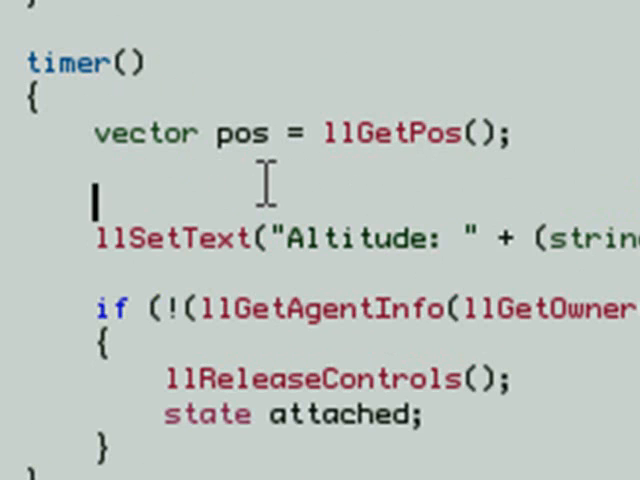
Step: Type an if(pos.z>=70){ check before the llSetText altitude call in timer()
text(if)
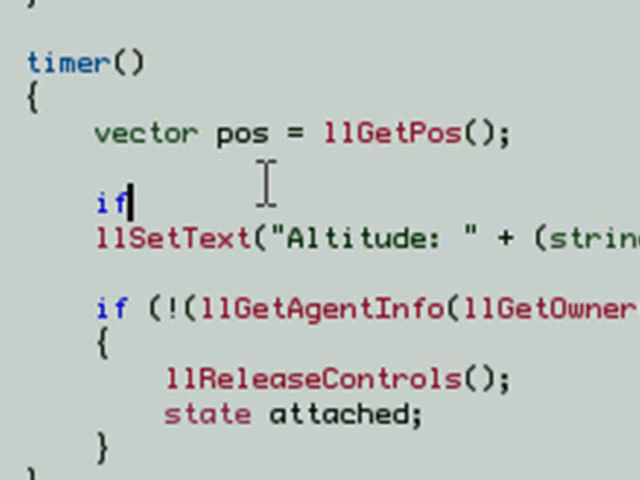
text((pos.z>)
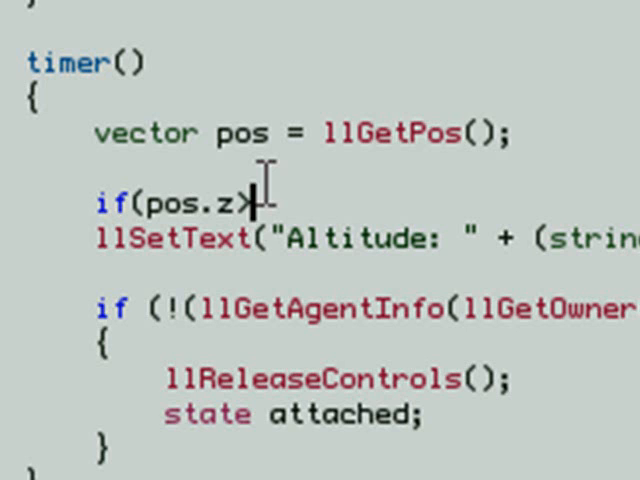
text(=7)
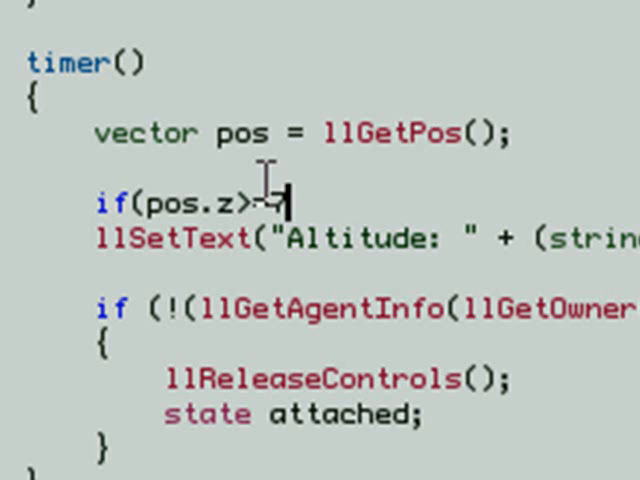
text(0)
text(}else)
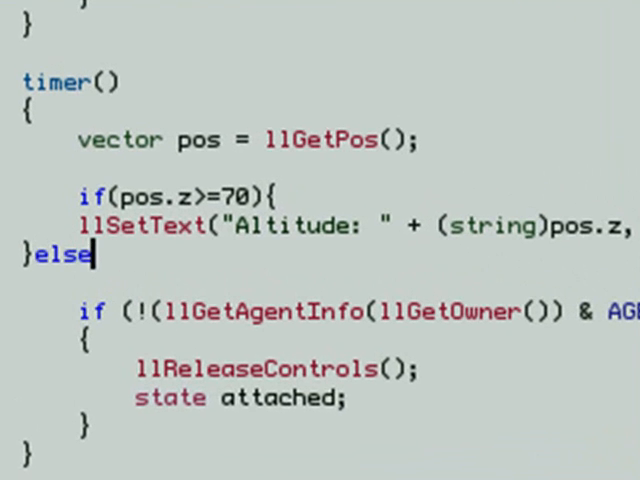
Step: Add an else{} branch whose llSetText call shows blank text below 70 m
text({})
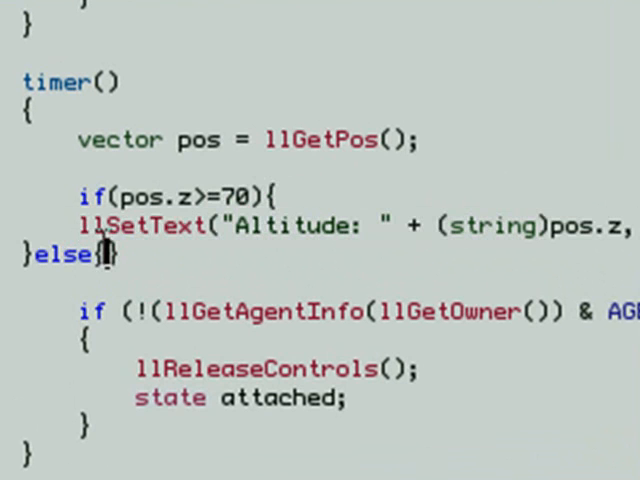
text(llSetText("Altitude: " + (string)pos.z,)
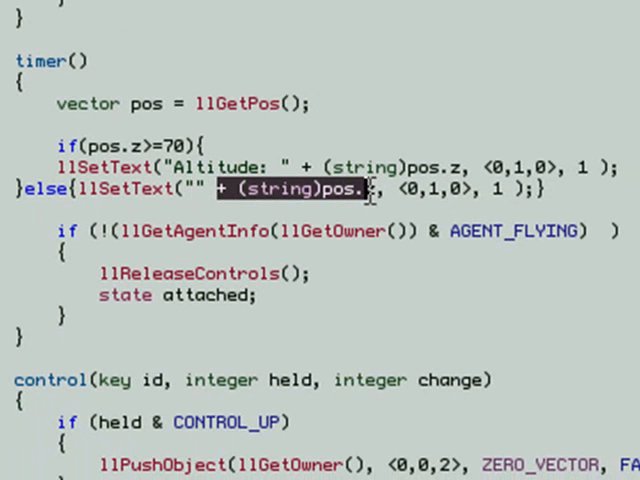
key(Delete)
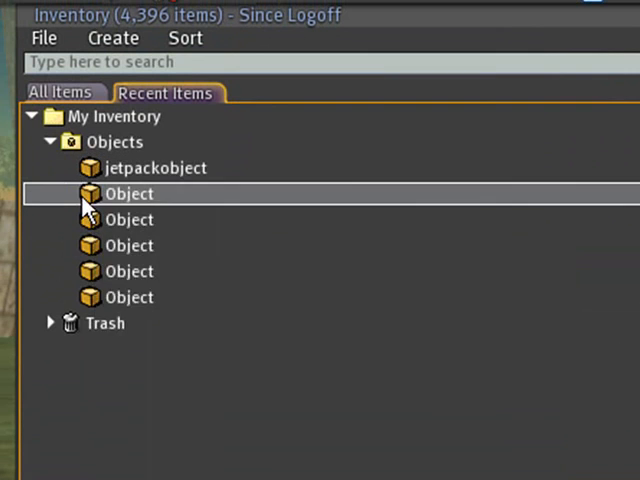
Step: Rename the first Object under Recent Items > Objects to 'jetband'
double_click(129, 193)
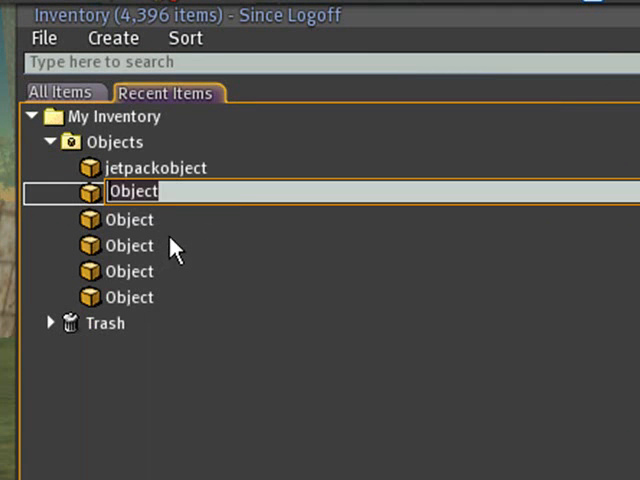
text(jet)
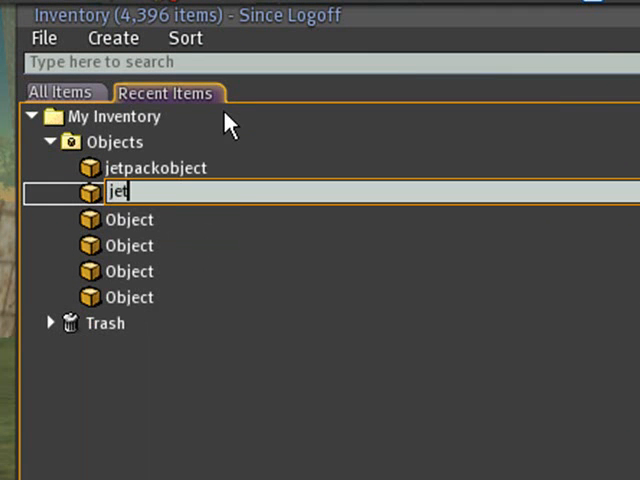
text(band)
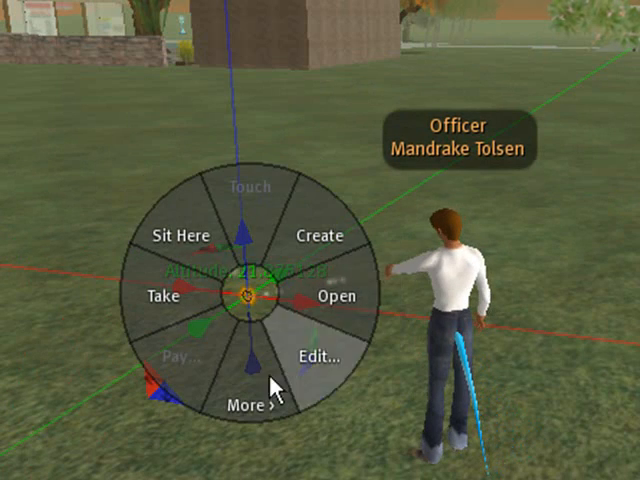
Step: Open the object's Attach menu and list the Right Arm points: shoulder, upper arm, forearm
click(253, 406)
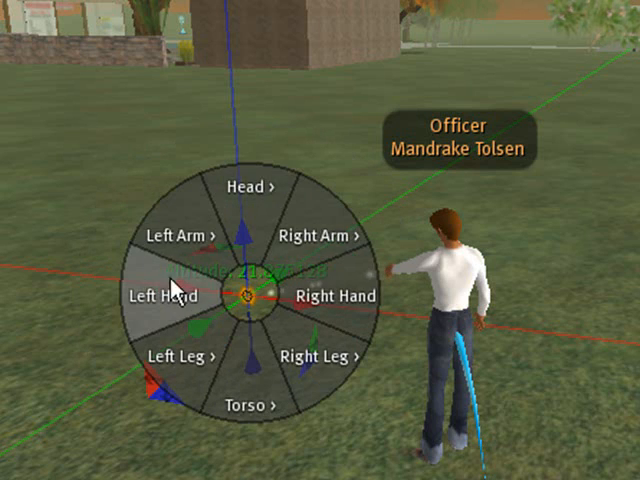
click(318, 234)
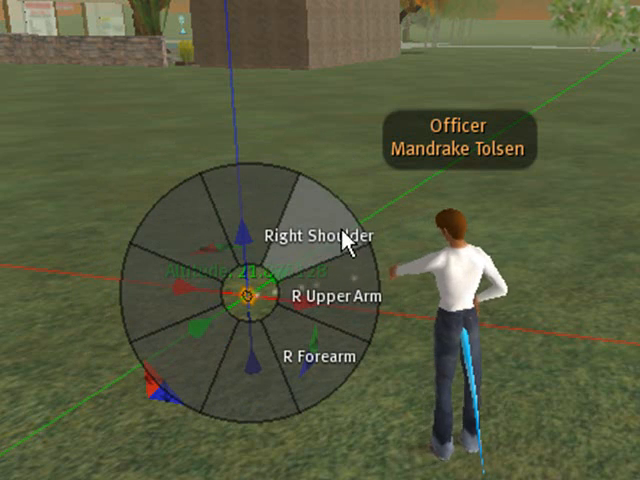